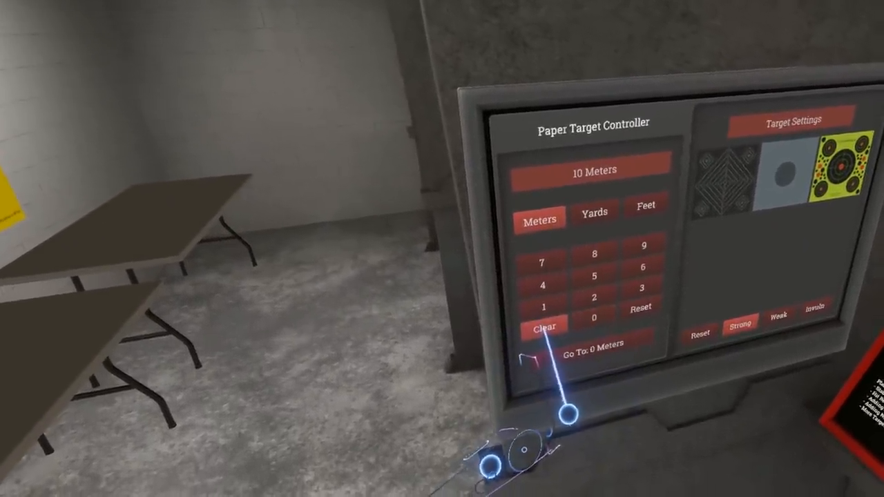
# Step: Fire the fifteen-shot string at the paper target so every score lands on the scoring board
pyautogui.click(541, 263)
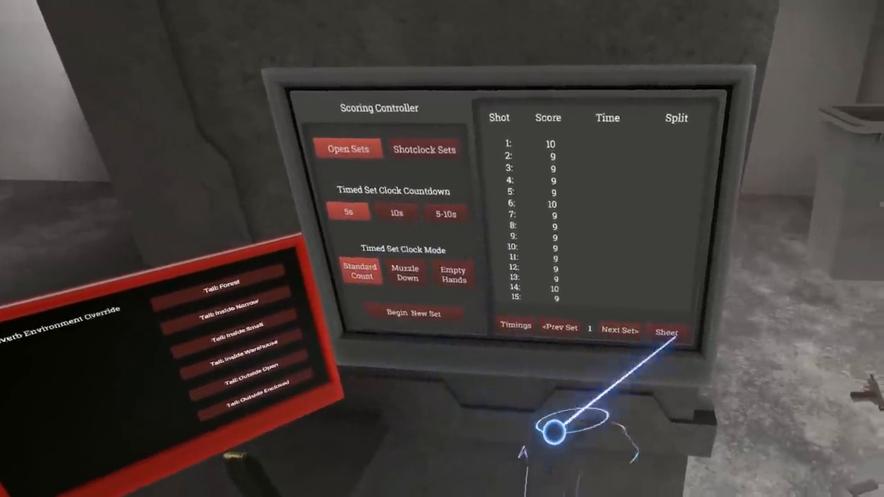
pyautogui.click(667, 332)
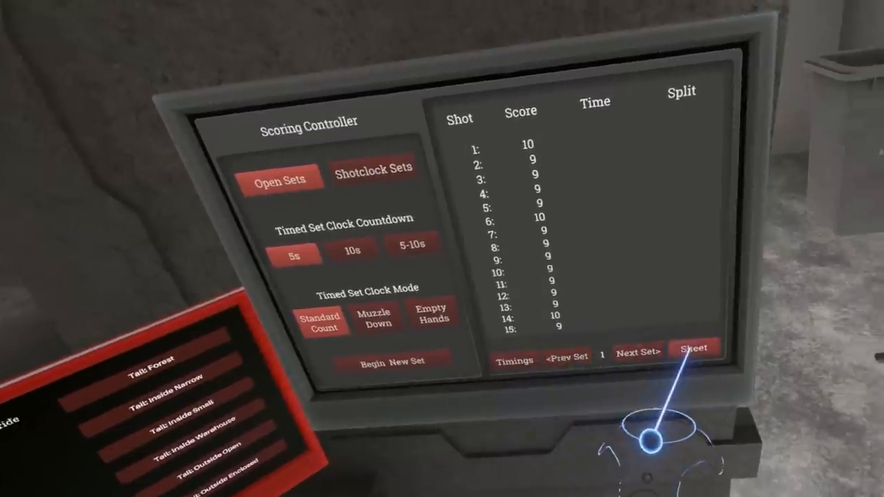
pyautogui.click(694, 348)
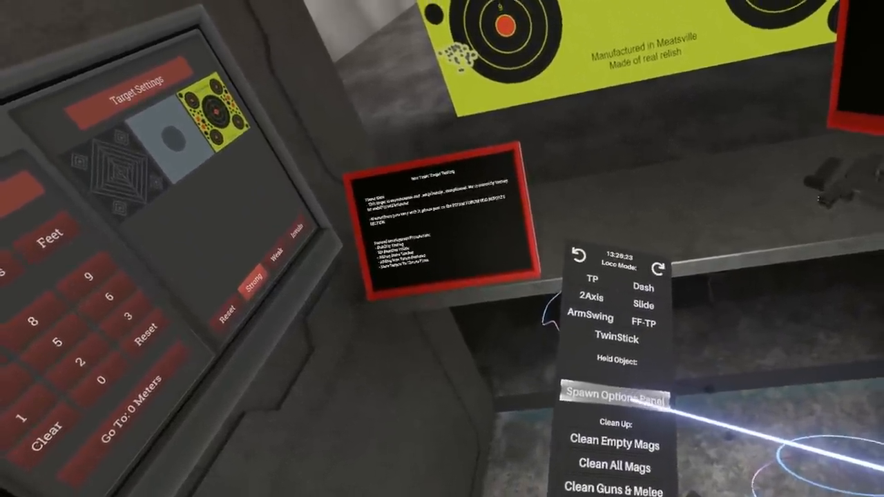
# Step: Spawn the options panel from the wrist menu, peek at Movement Mode Options, then land on Input & Control Options
pyautogui.click(614, 399)
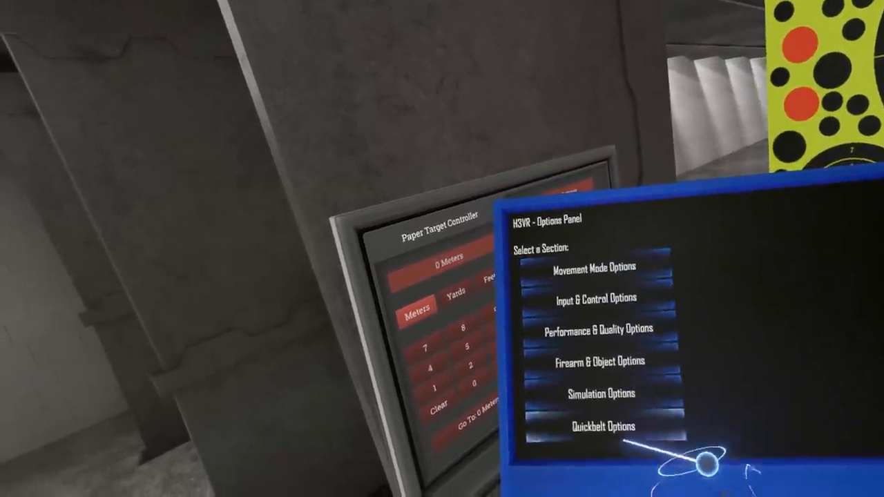
pyautogui.click(591, 267)
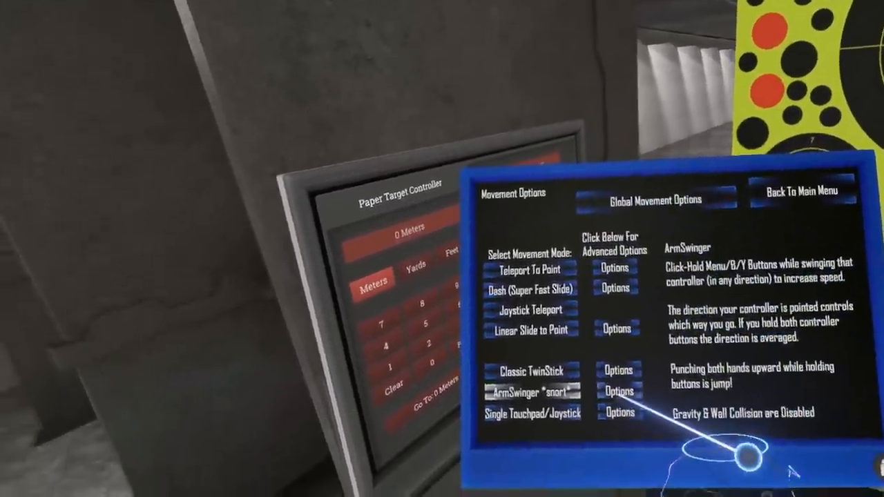
pyautogui.click(618, 392)
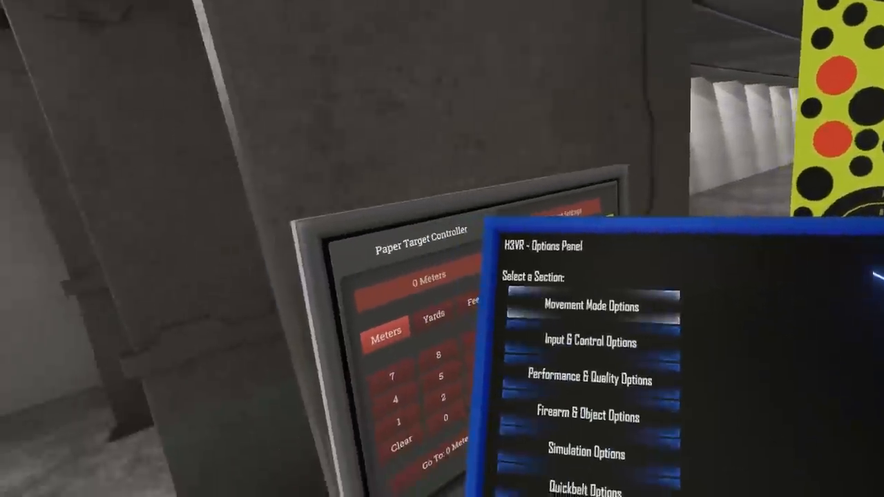
pyautogui.click(586, 341)
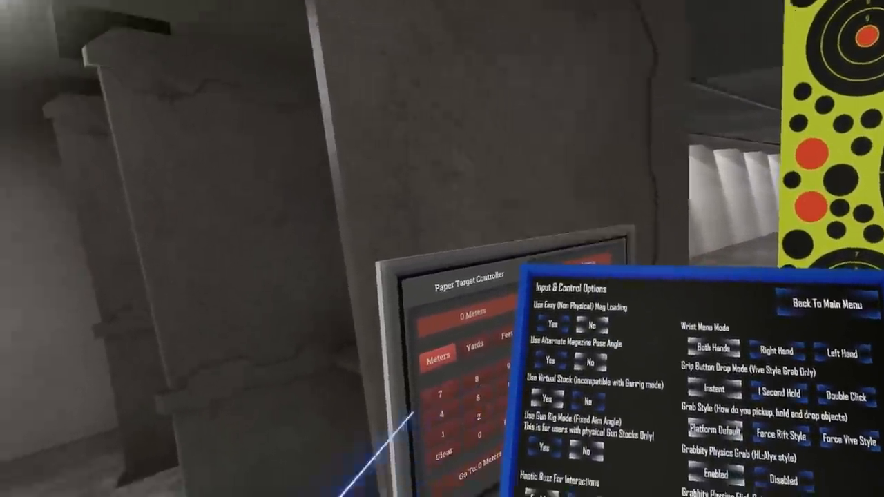
# Step: Look over Firearm & Object Options, return to the section list and reopen Input & Control Options
pyautogui.click(828, 304)
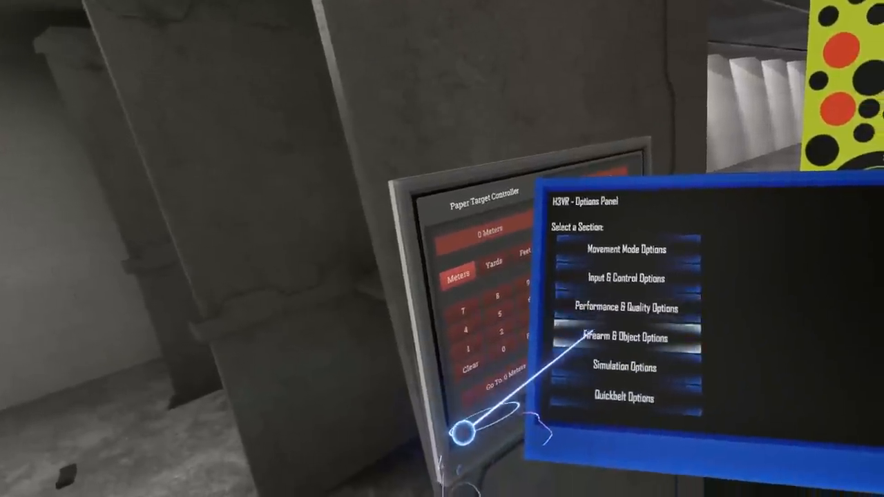
pyautogui.click(624, 338)
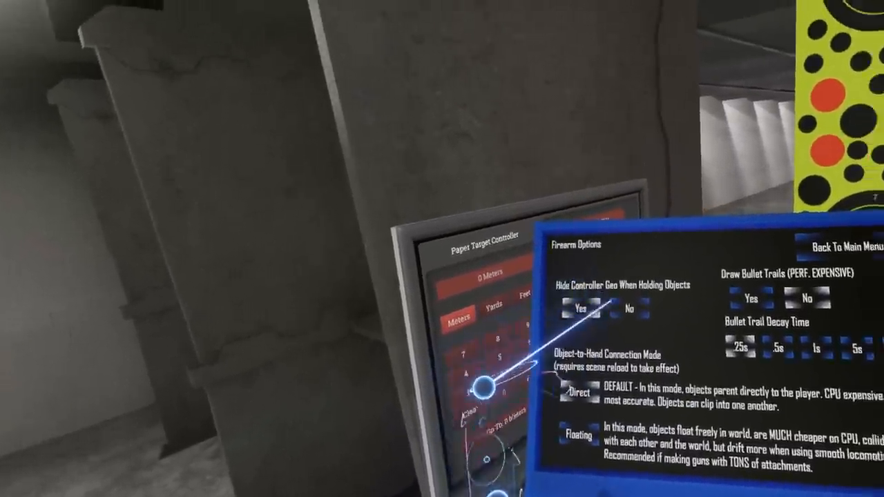
pyautogui.click(836, 248)
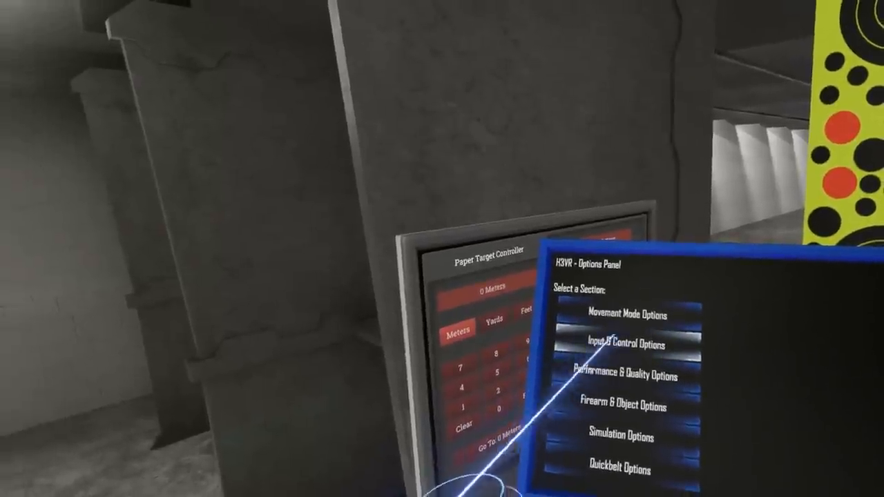
pyautogui.click(618, 344)
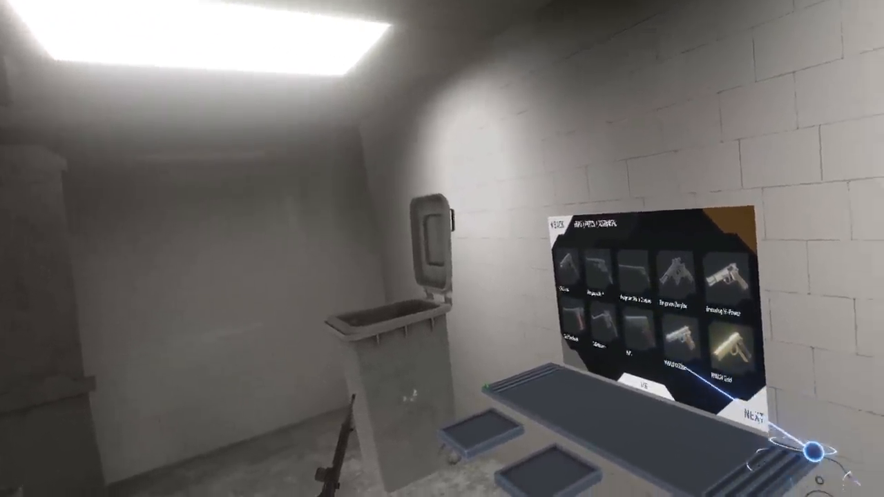
# Step: Spawn the chosen pistol from the catalogue onto the range table
pyautogui.click(754, 412)
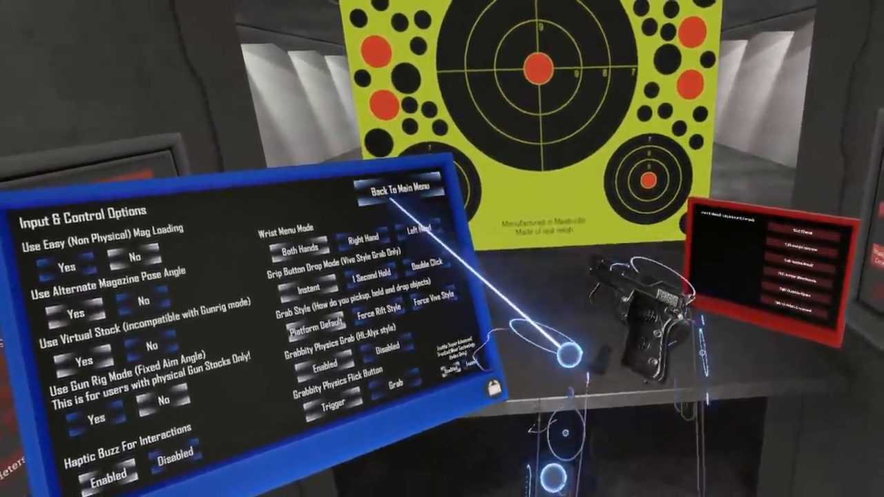
pyautogui.click(401, 198)
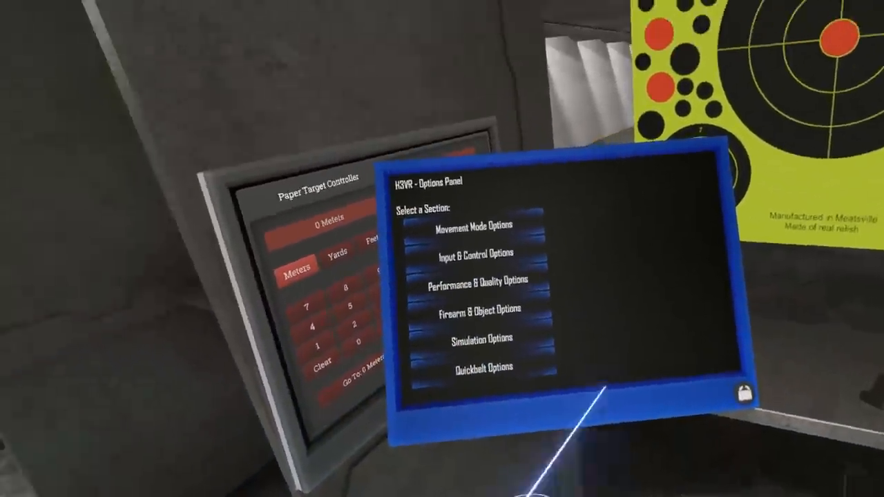
pyautogui.click(472, 253)
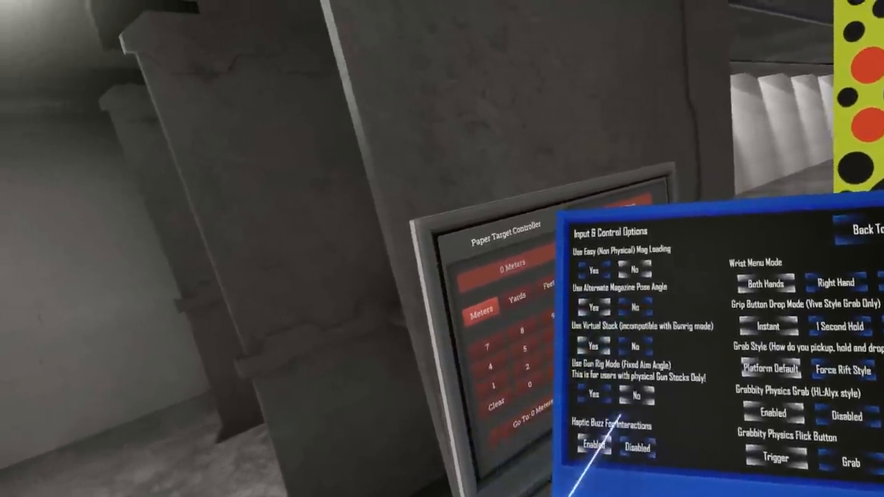